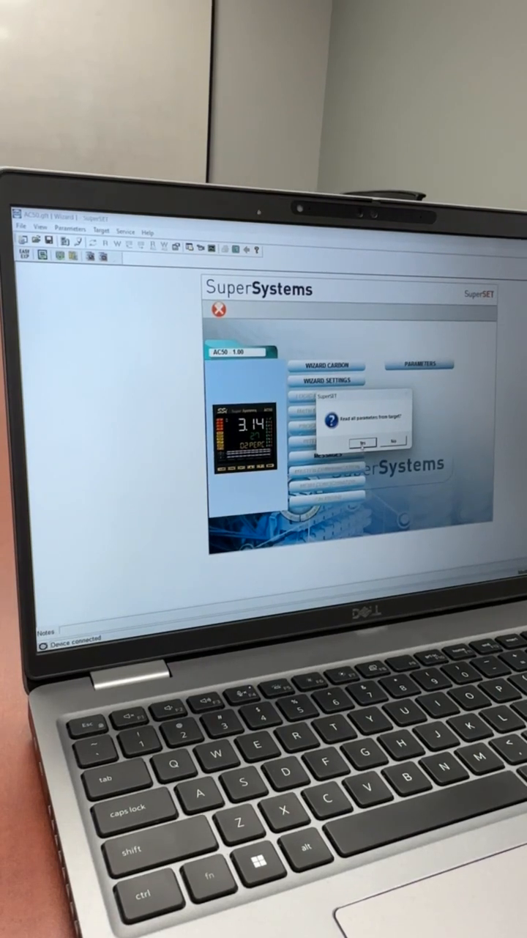
Accept the 'Read all parameters from target?' prompt so the AC50 parameters load into SuperSET.
click(360, 440)
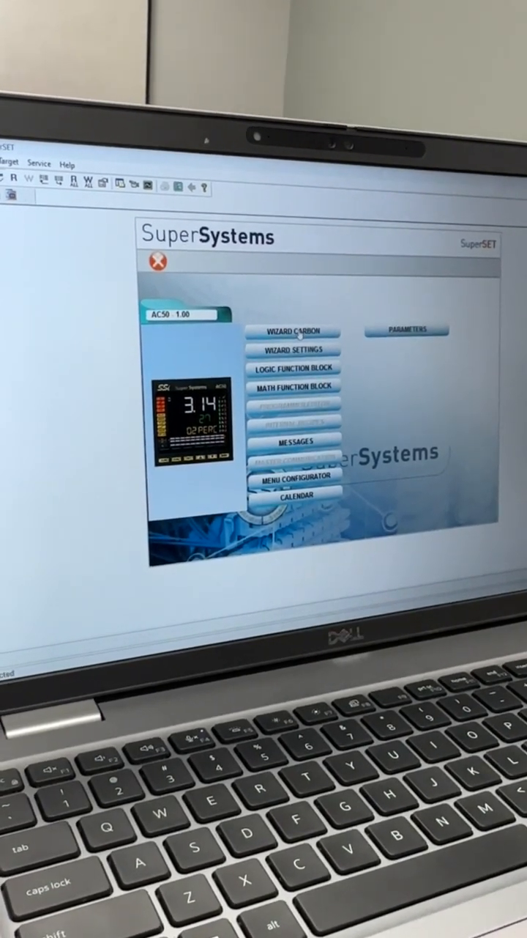
Launch WIZARD CARBON from the main screen, raising the local-parameter overwrite warning.
click(293, 332)
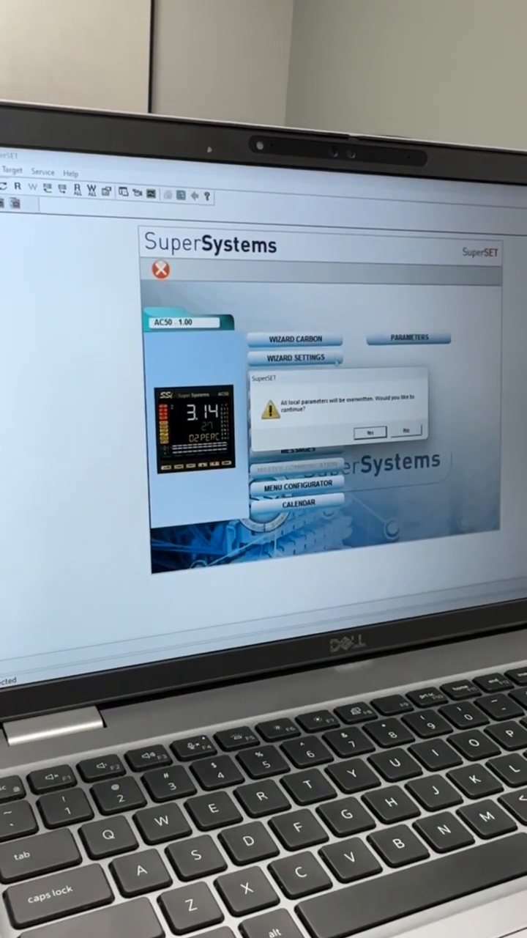